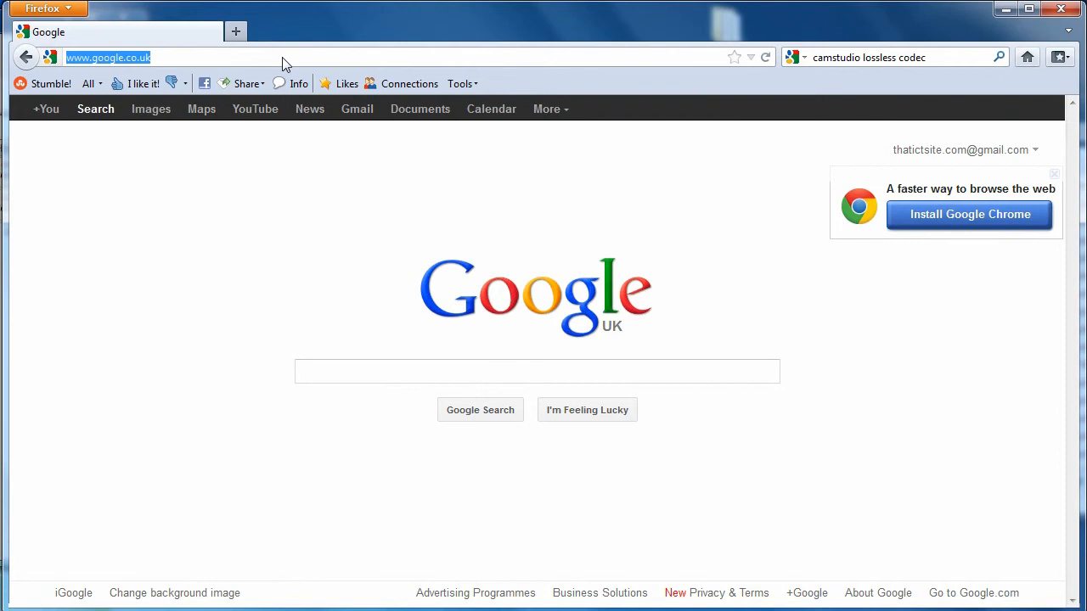
Browse to the router at 192.168.100.1, log in as admin under Security and start a new inbound firewall rule.
{"action": "type", "text": "192.168.100.1"}
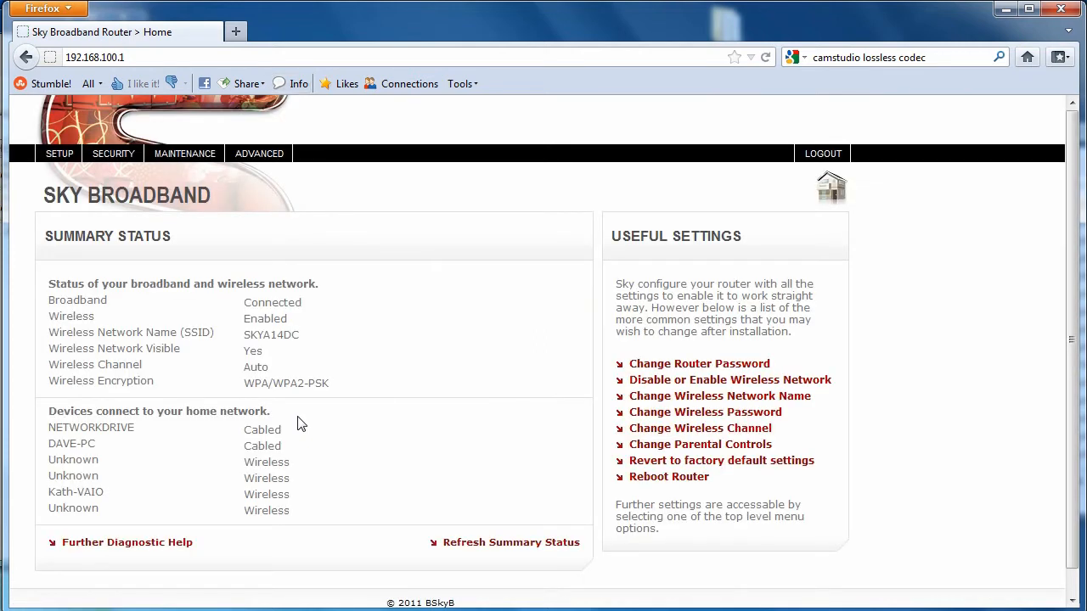
{"action": "mouse_move", "coordinate": [113, 153]}
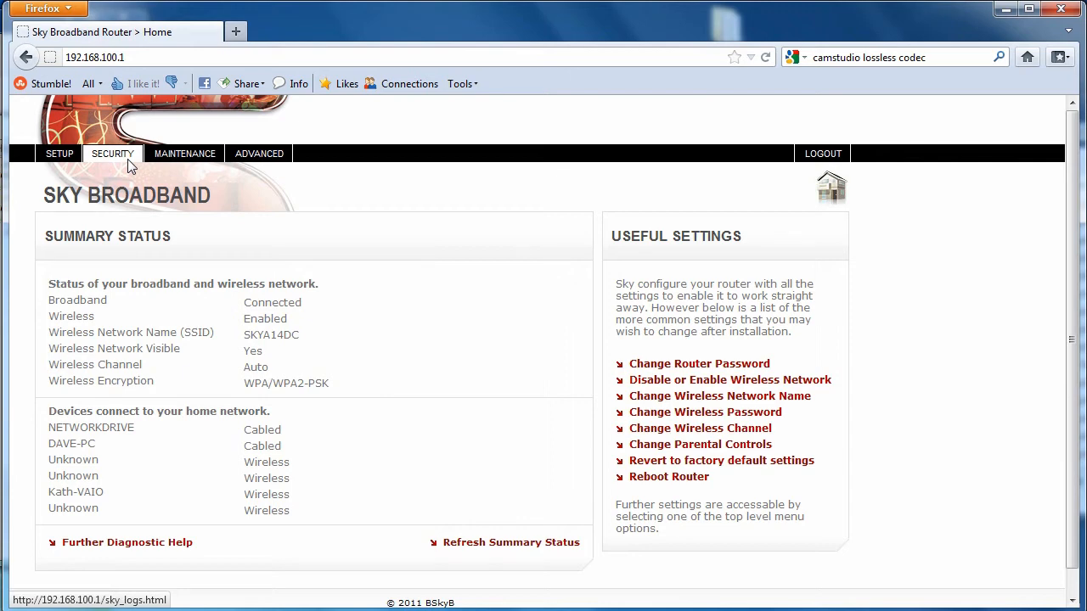
{"action": "left_click", "coordinate": [112, 153]}
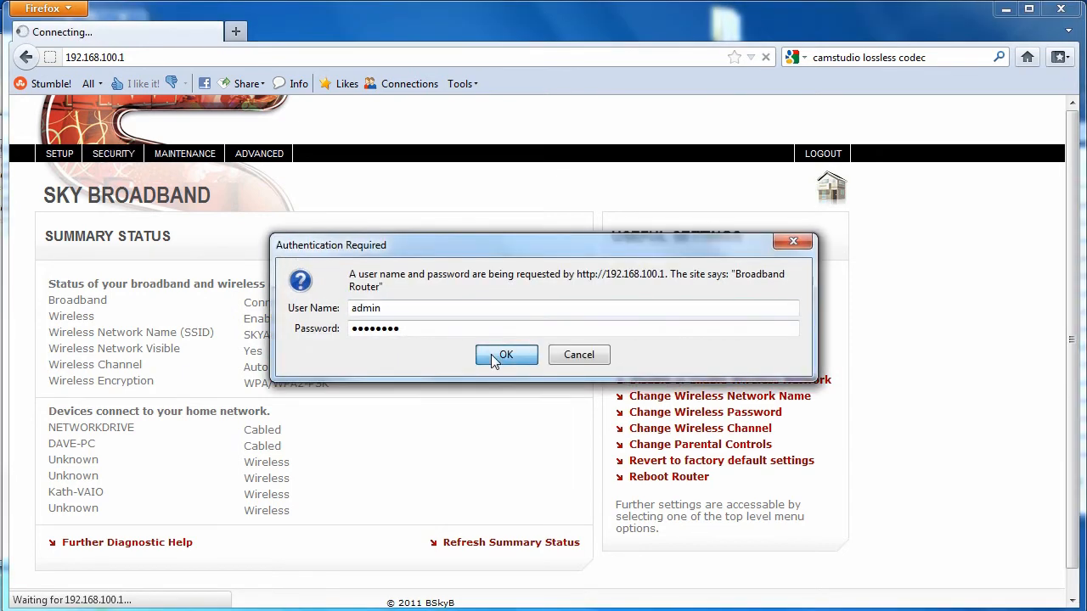
{"action": "left_click", "coordinate": [507, 355]}
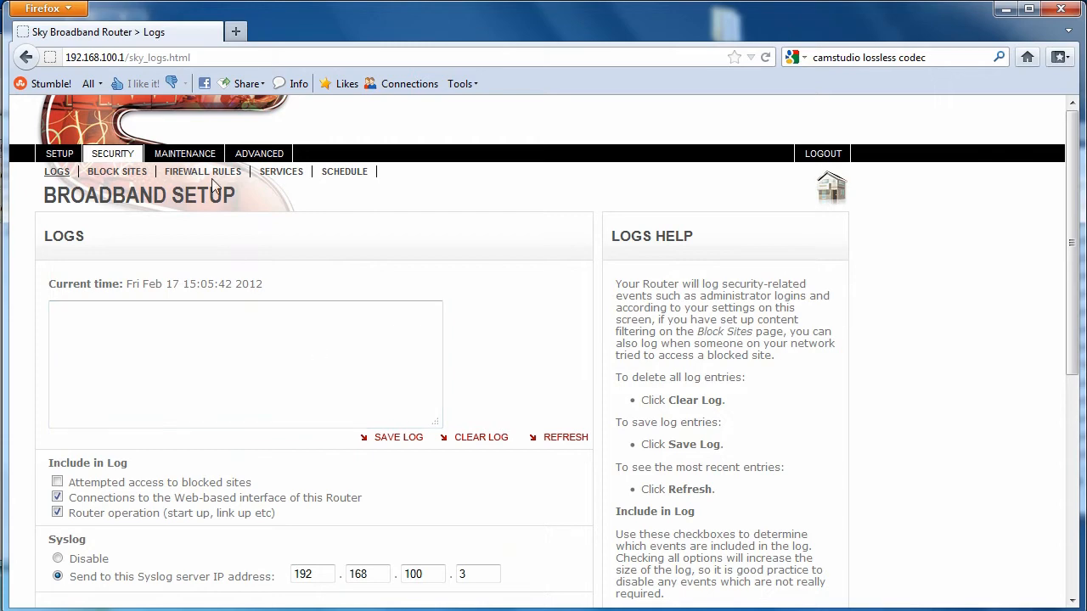
{"action": "left_click", "coordinate": [202, 170]}
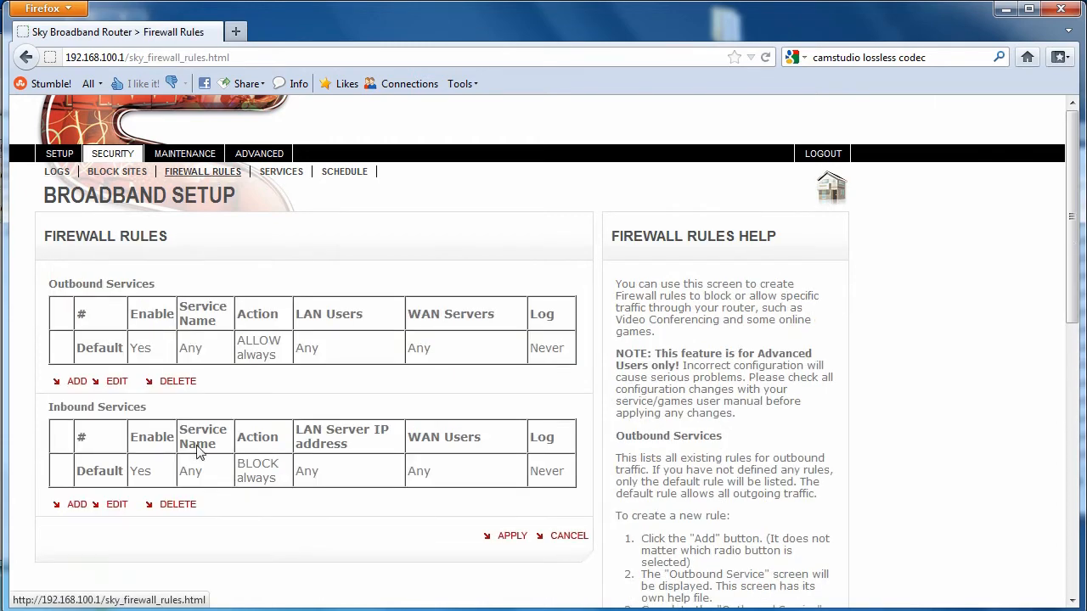
{"action": "left_click", "coordinate": [77, 503]}
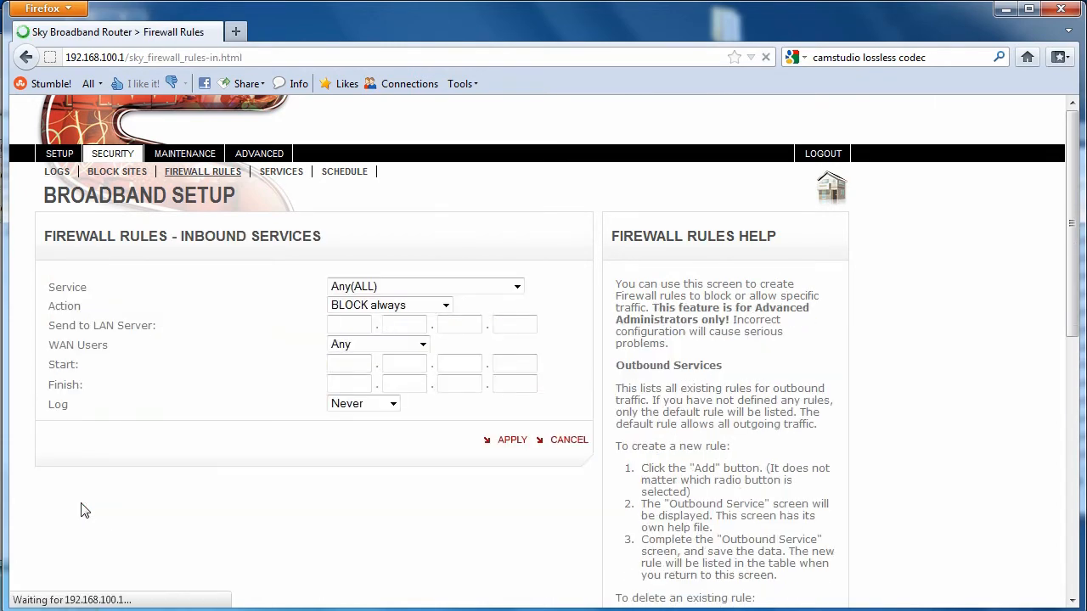
Set the rule's service to SSH (TCP/UDP:22), action ALLOW always, LAN server 192.168.100.3.
{"action": "left_click", "coordinate": [425, 286]}
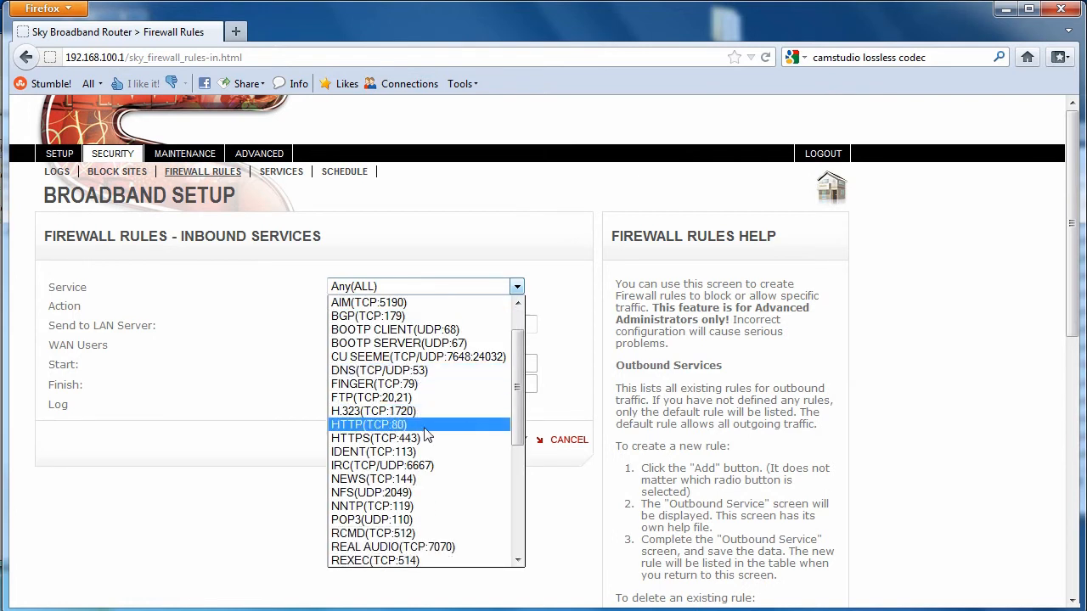
{"action": "scroll", "scroll_direction": "down", "scroll_amount": 3}
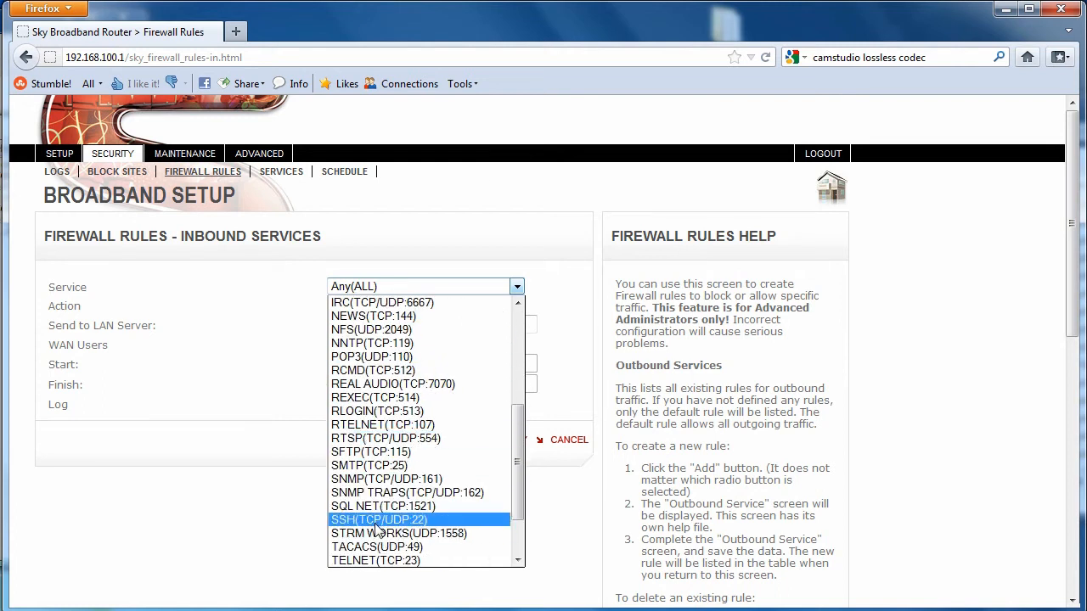
{"action": "left_click", "coordinate": [379, 519]}
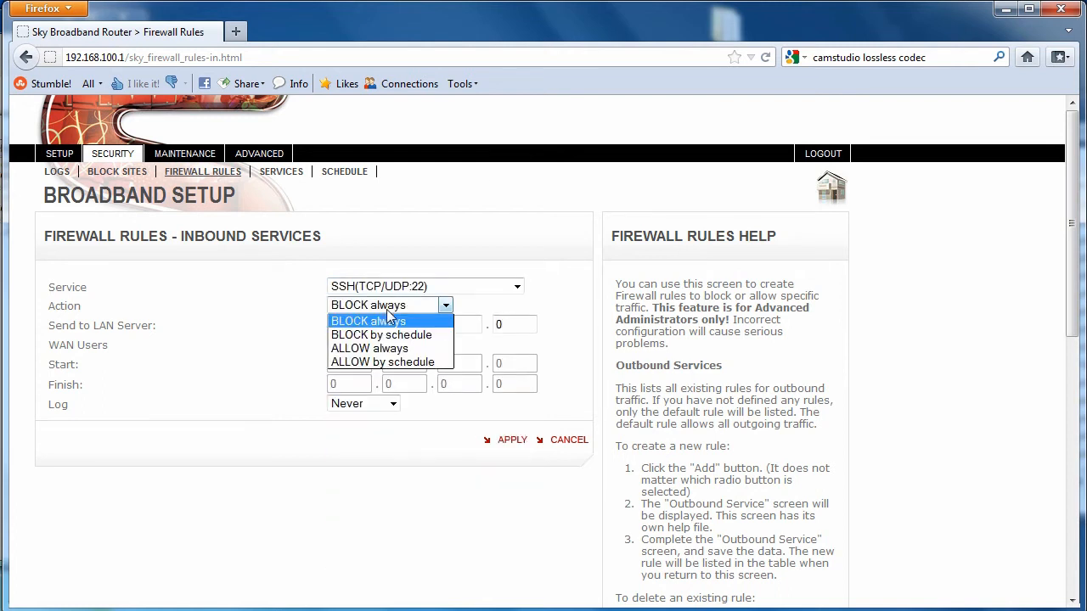
{"action": "left_click", "coordinate": [368, 349]}
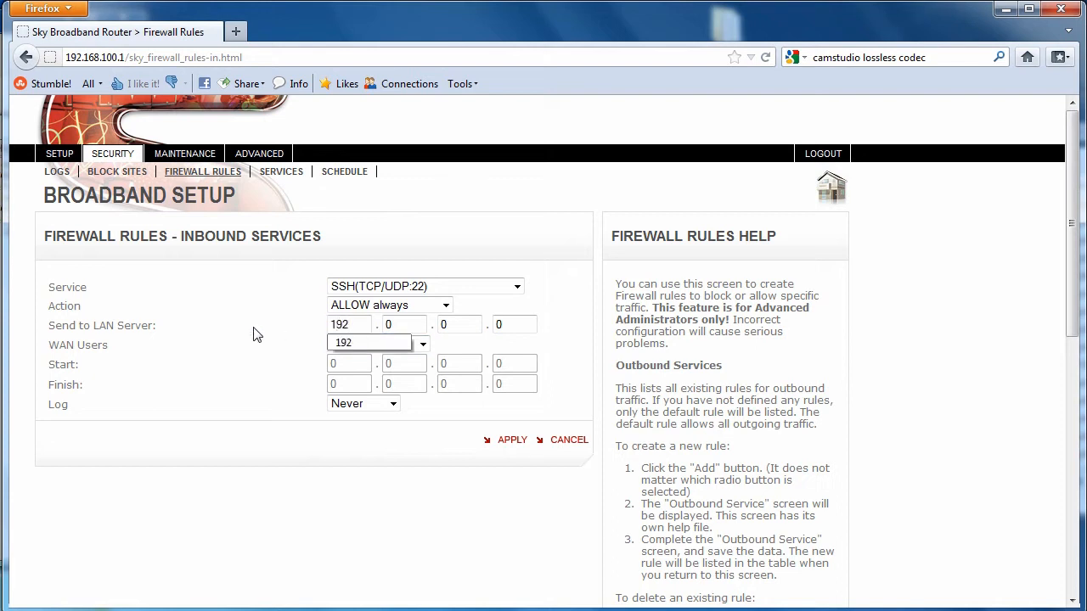
{"action": "type", "text": "168"}
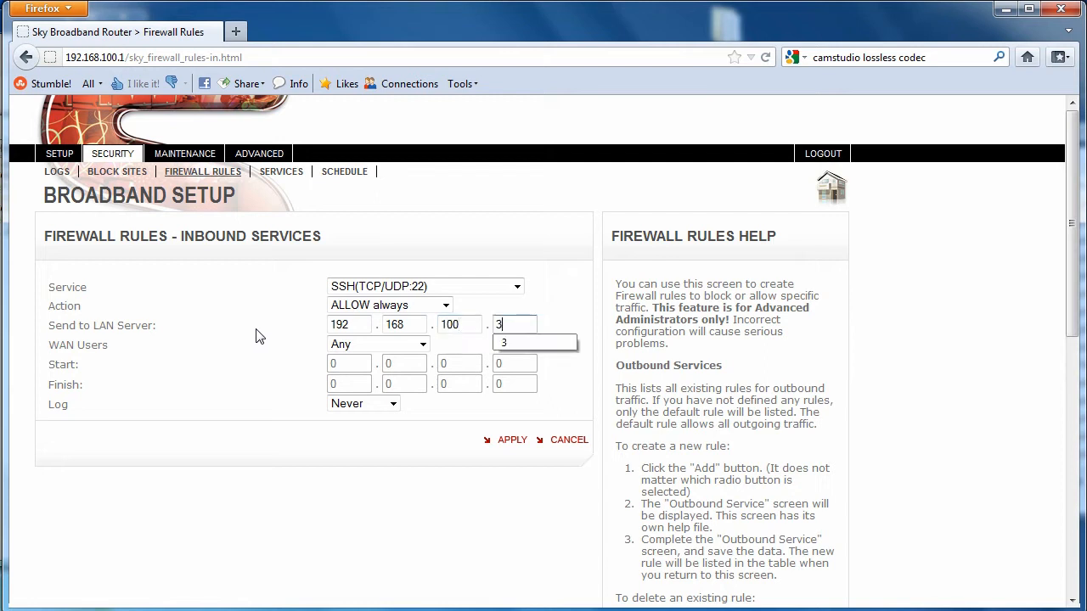
Leave WAN users as Any, set logging to Always and apply the inbound SSH rule.
{"action": "left_click", "coordinate": [377, 343]}
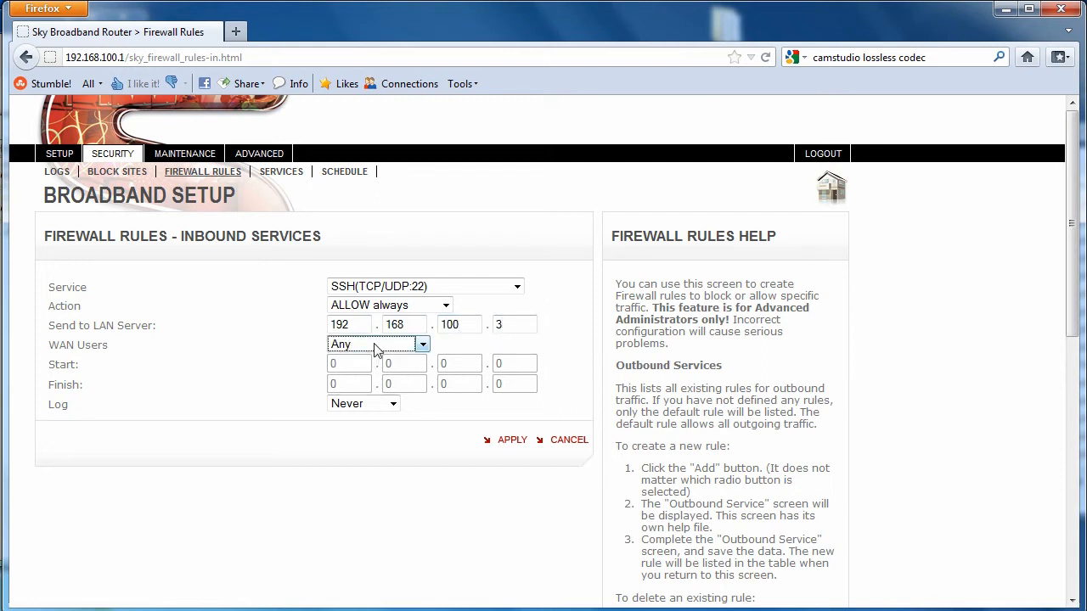
{"action": "left_click", "coordinate": [364, 404]}
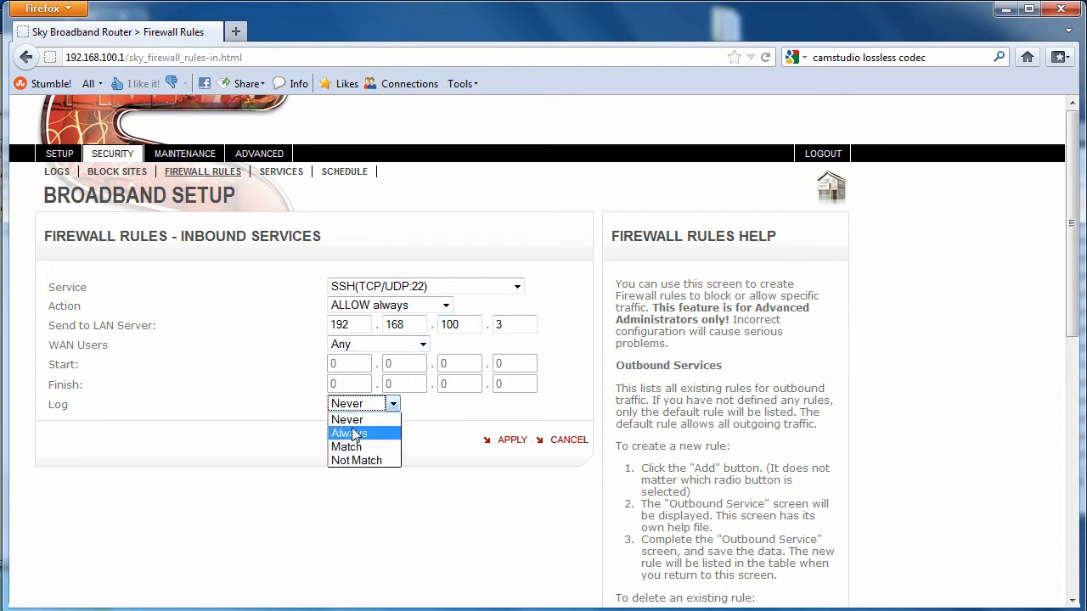
{"action": "left_click", "coordinate": [350, 433]}
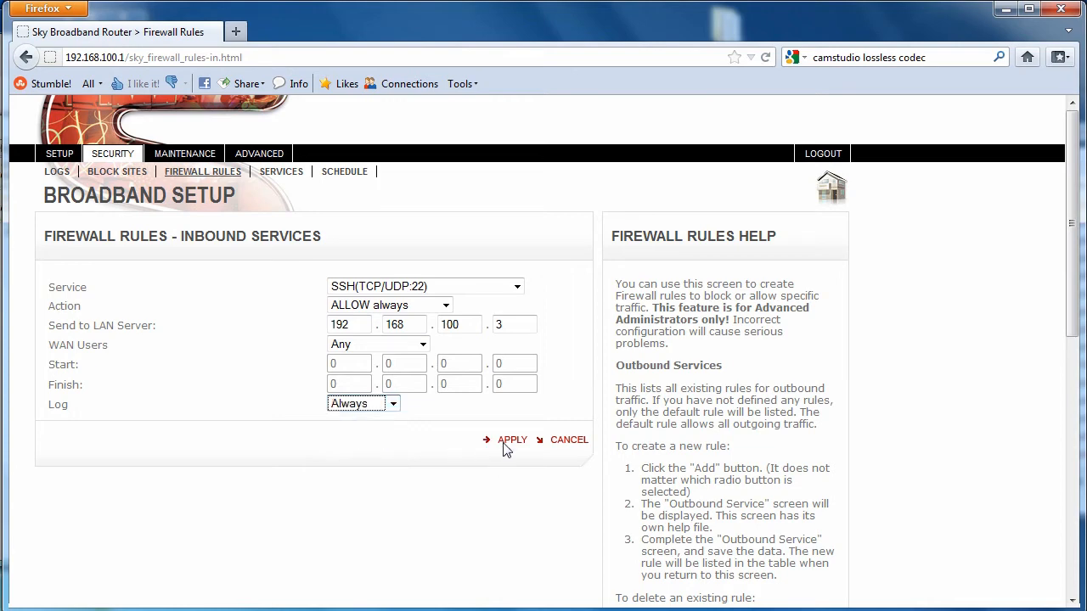
{"action": "left_click", "coordinate": [513, 440]}
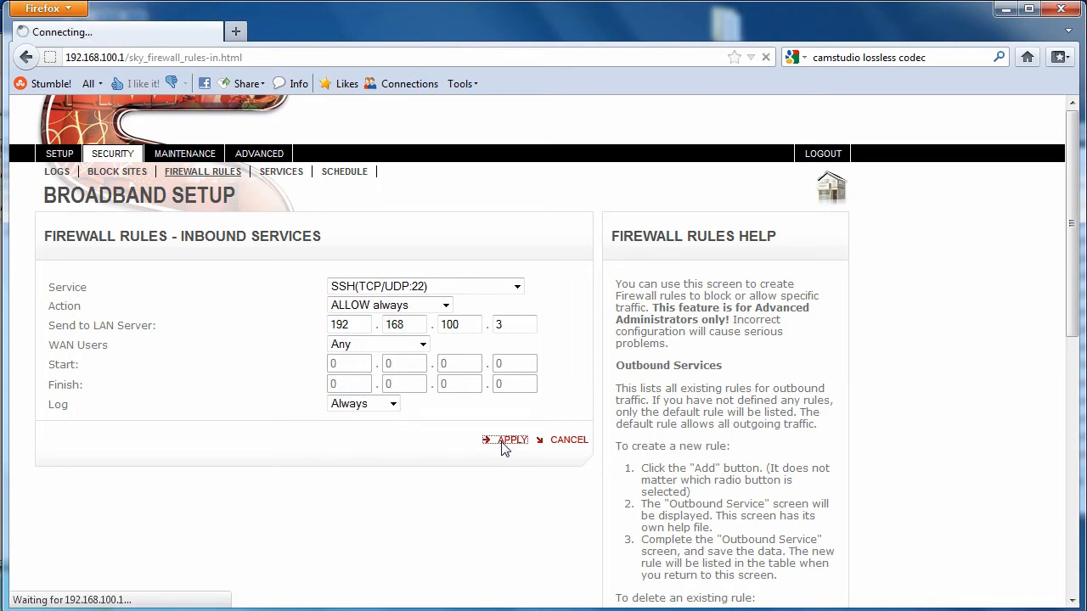
{"action": "left_click", "coordinate": [509, 440]}
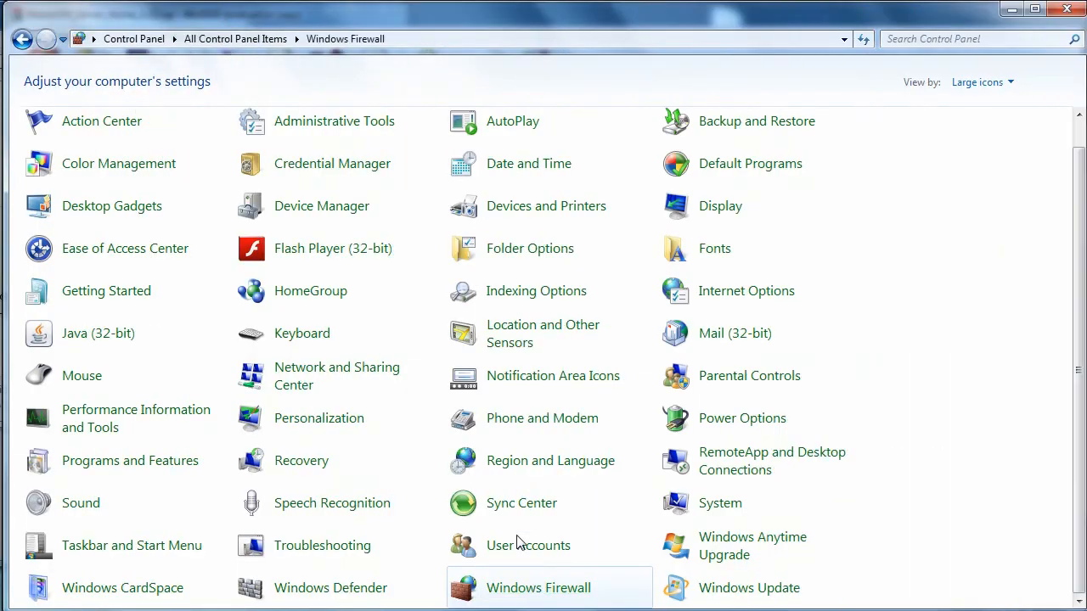
Allow SSH through Windows Firewall on Home/Work and Public networks in Allowed Programs.
{"action": "left_click", "coordinate": [539, 588]}
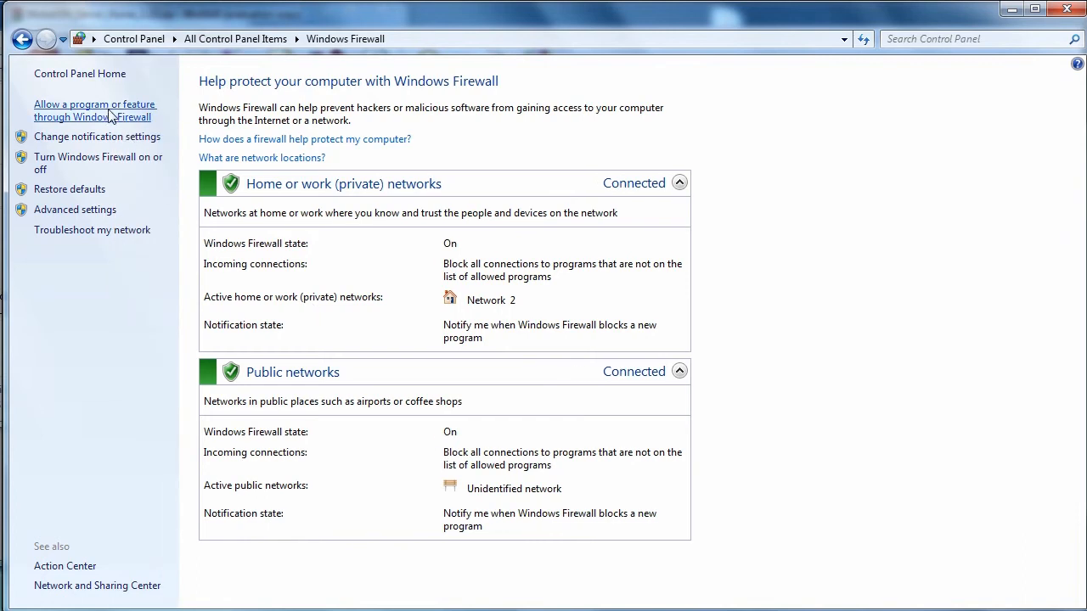
{"action": "left_click", "coordinate": [95, 111]}
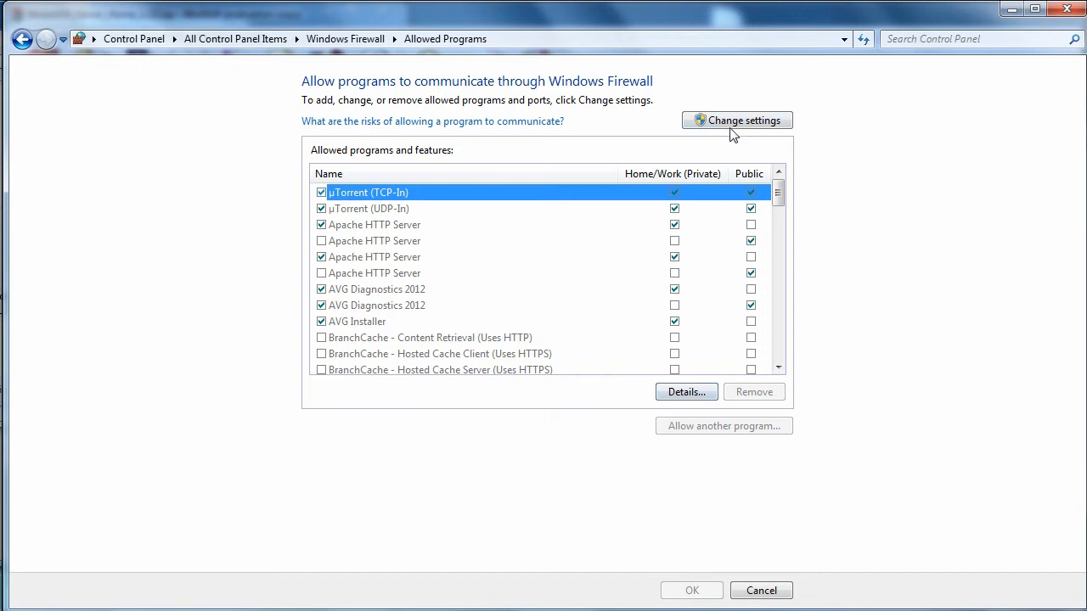
{"action": "left_click", "coordinate": [737, 118]}
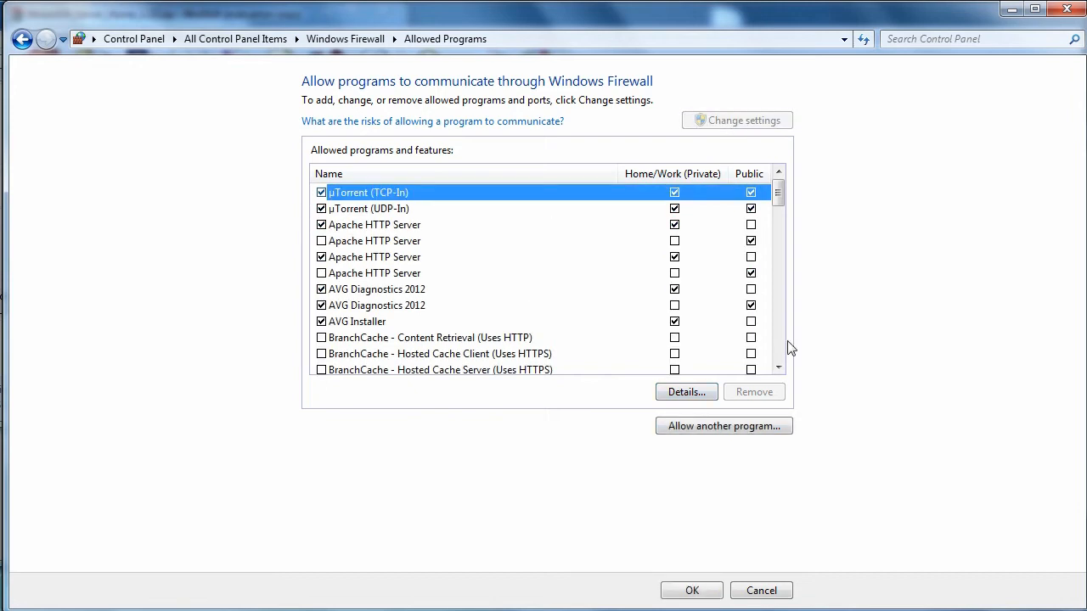
{"action": "scroll", "scroll_direction": "down", "scroll_amount": 3}
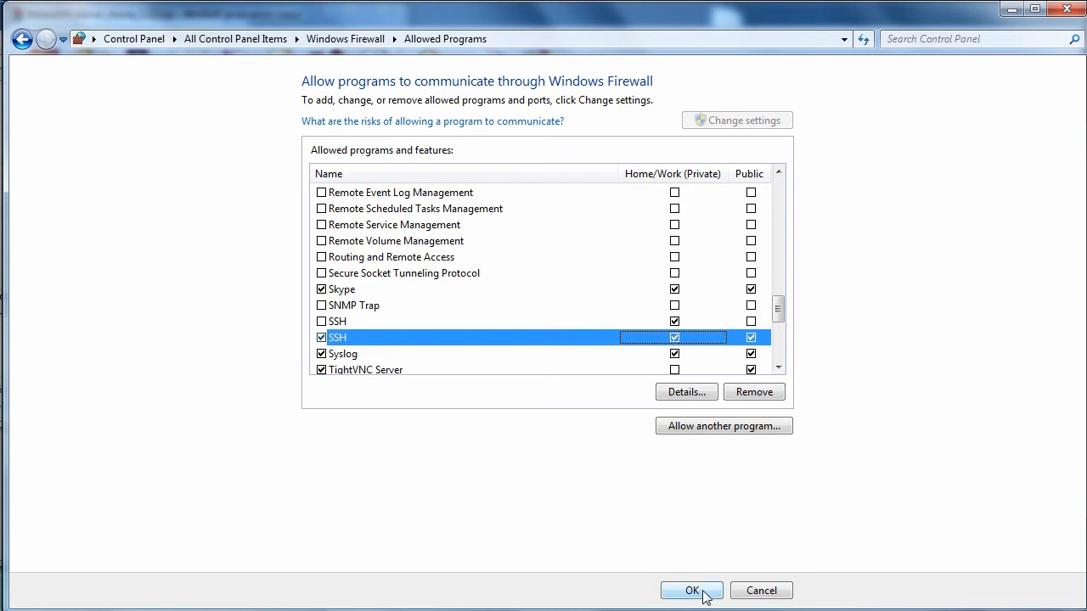
{"action": "left_click", "coordinate": [692, 591]}
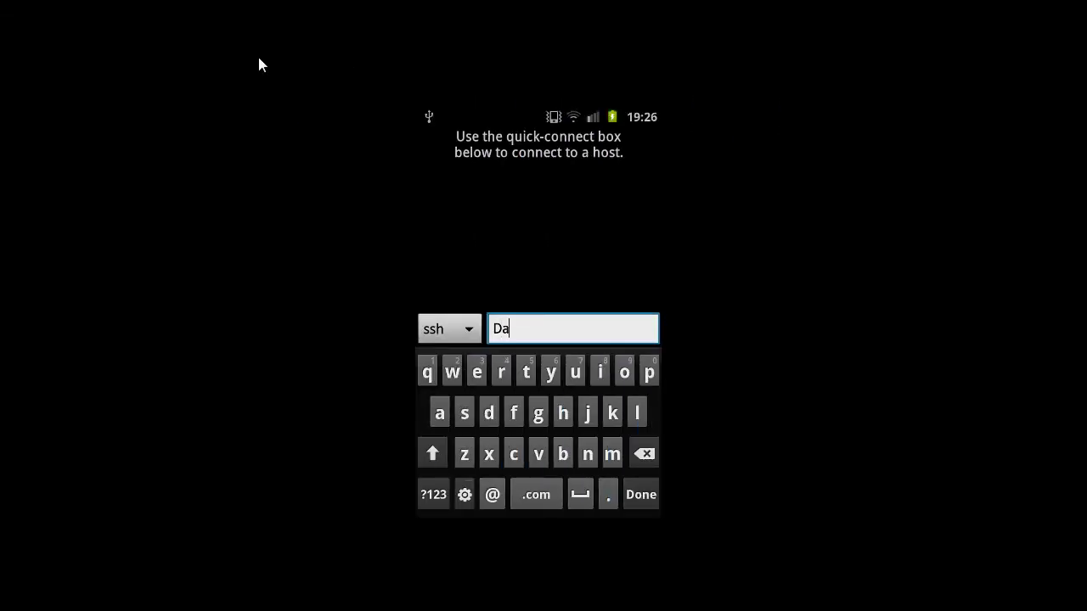
{"action": "type", "text": "ve@d"}
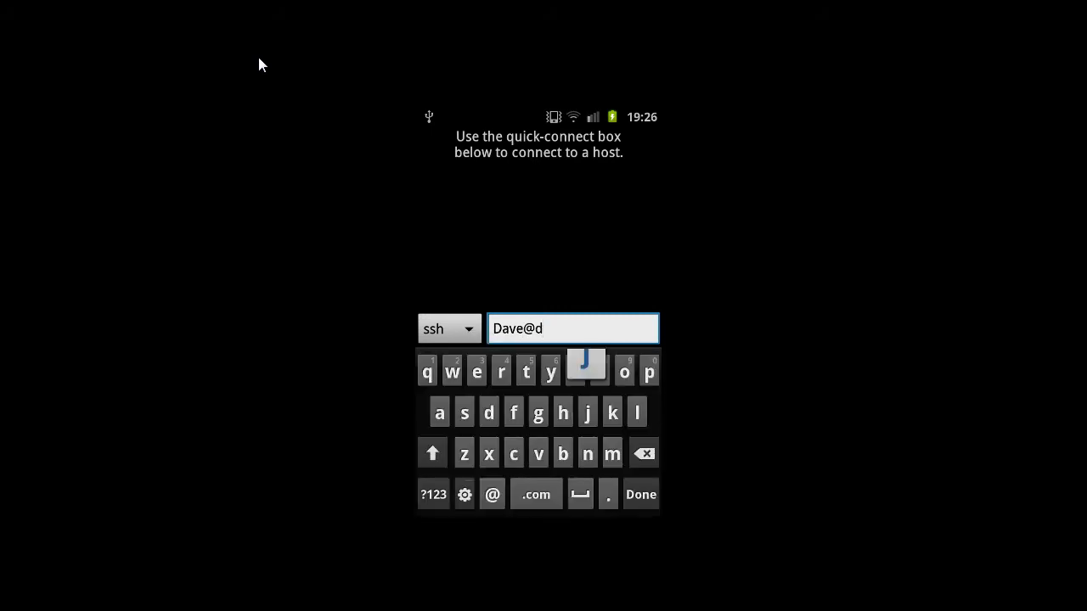
{"action": "type", "text": "jkitchen.dyndns.org"}
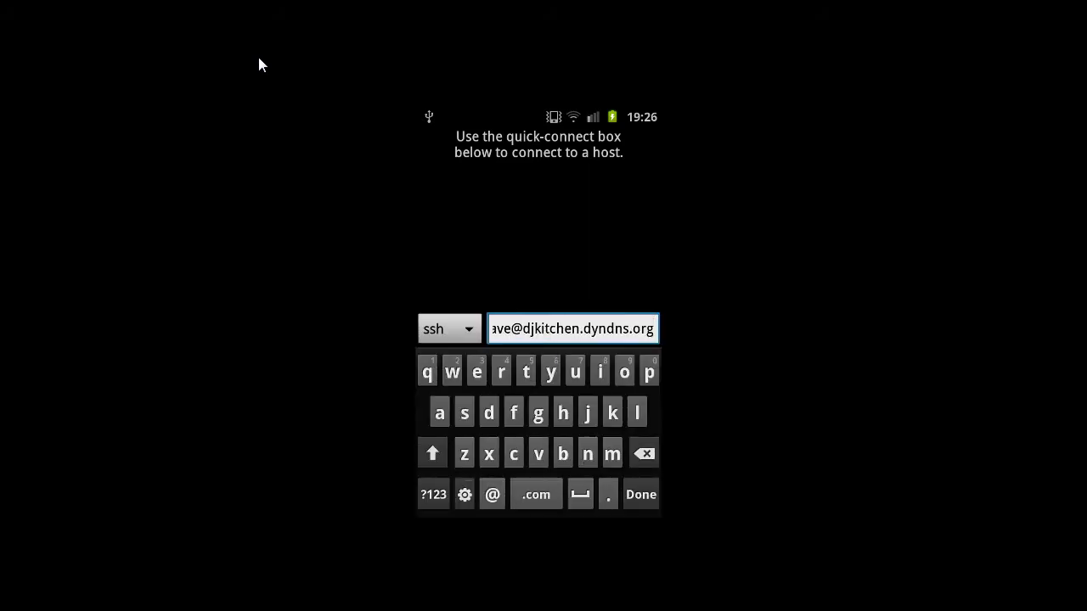
{"action": "left_click", "coordinate": [641, 494]}
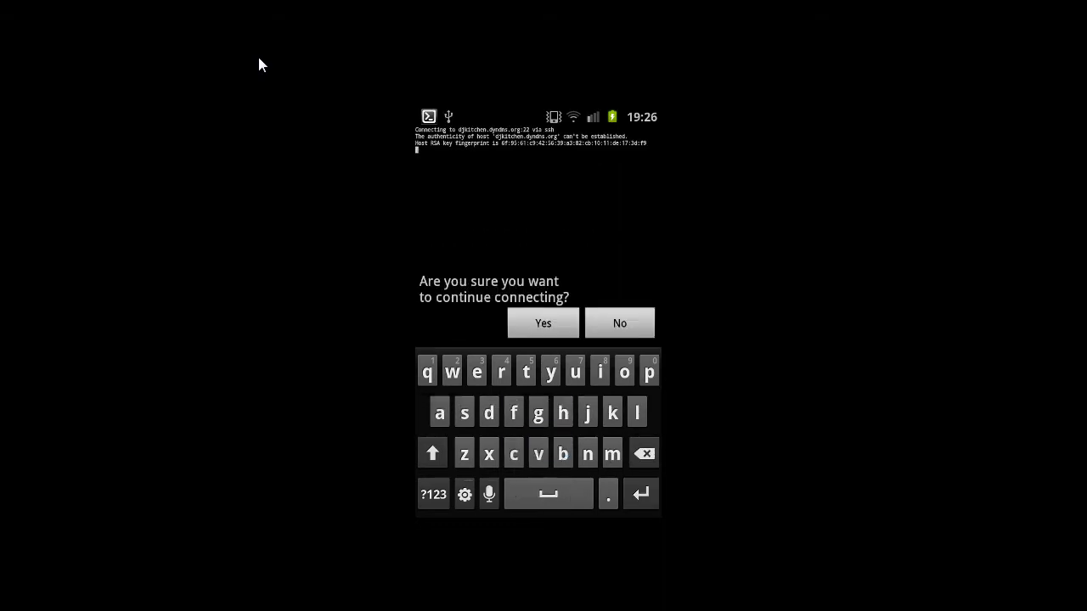
Accept the unverified host key with Yes to continue connecting.
{"action": "left_click", "coordinate": [543, 323]}
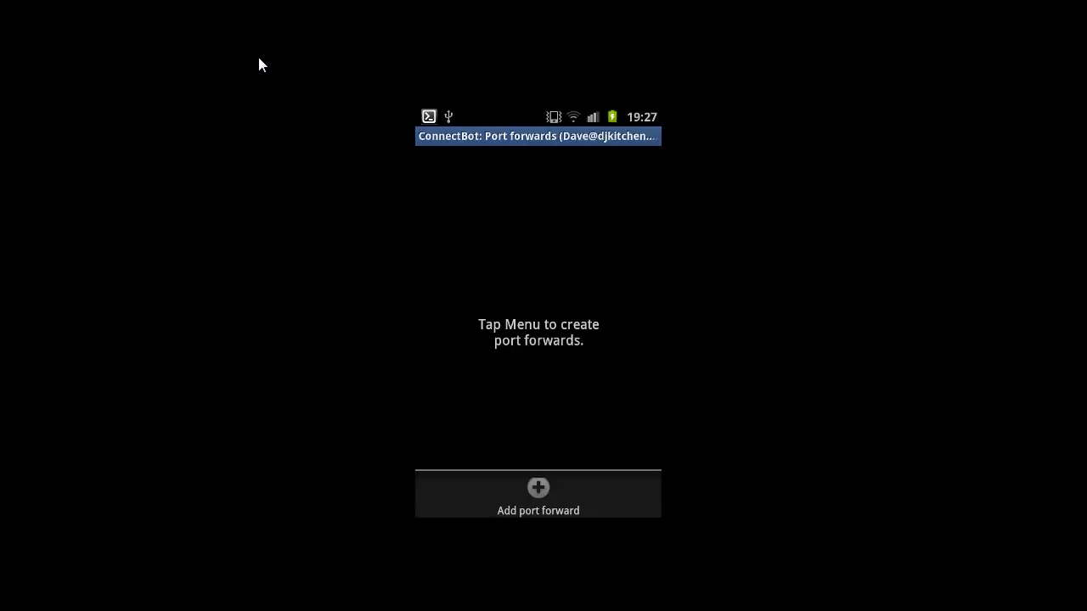
Create a local port forward with source port 3389 to destination 192.168.100.3:5900.
{"action": "left_click", "coordinate": [537, 496]}
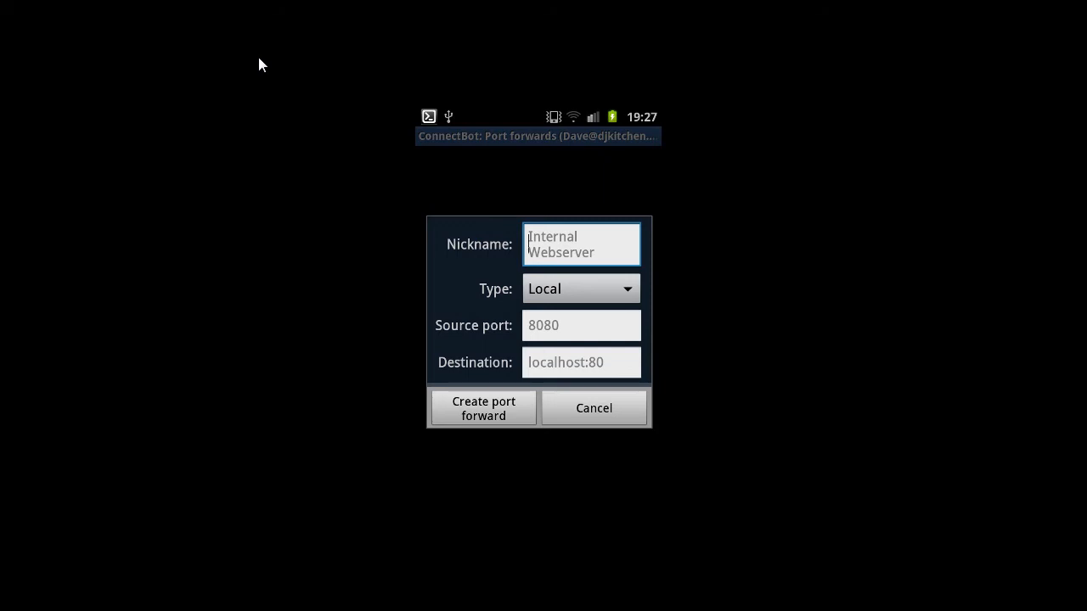
{"action": "left_click", "coordinate": [581, 326]}
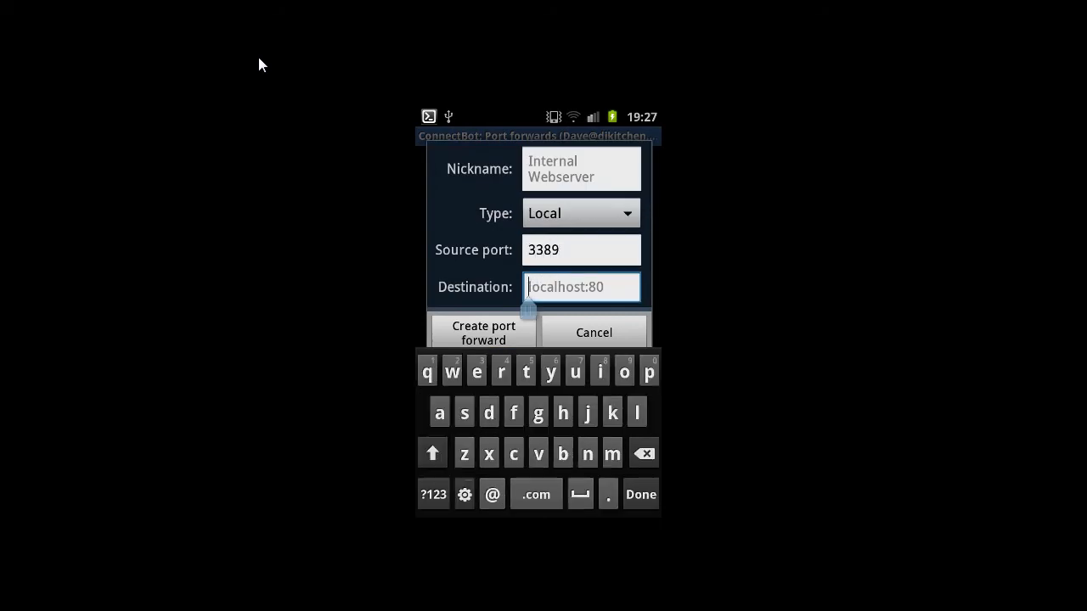
{"action": "type", "text": "1"}
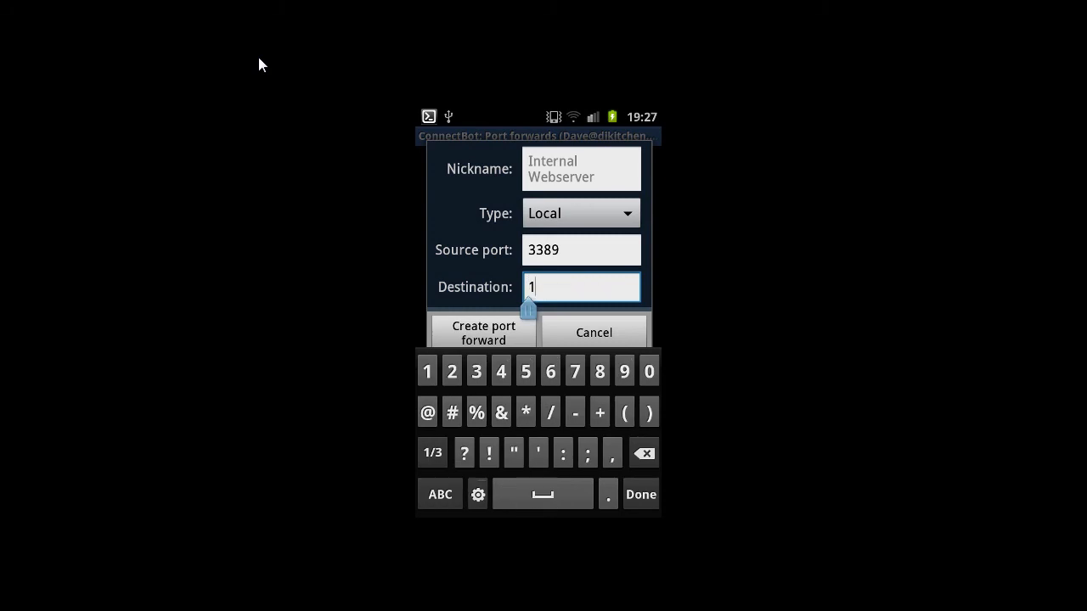
{"action": "type", "text": "92"}
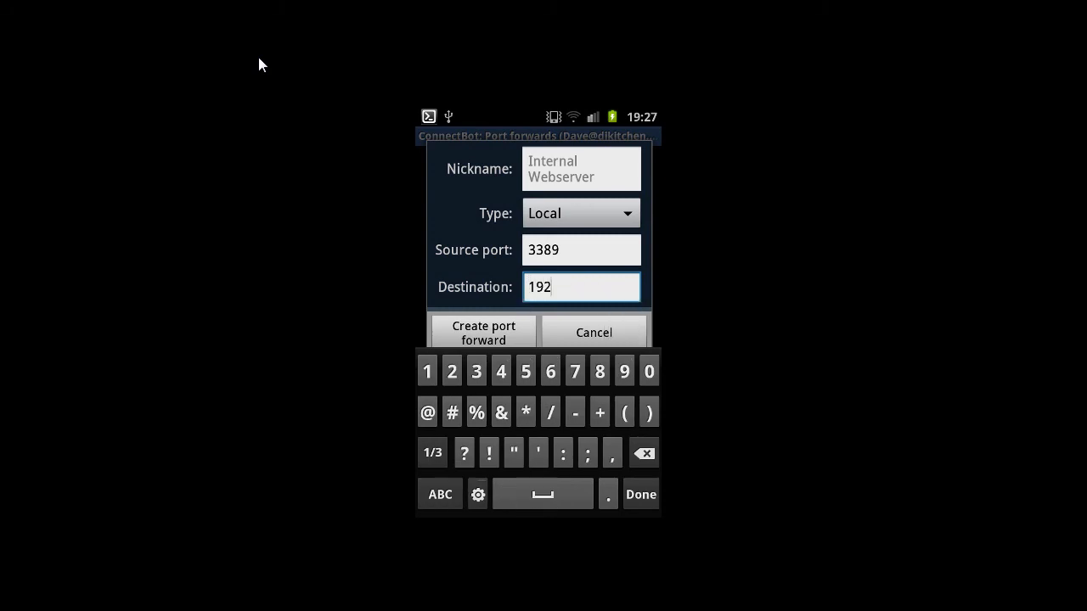
{"action": "left_click", "coordinate": [550, 370]}
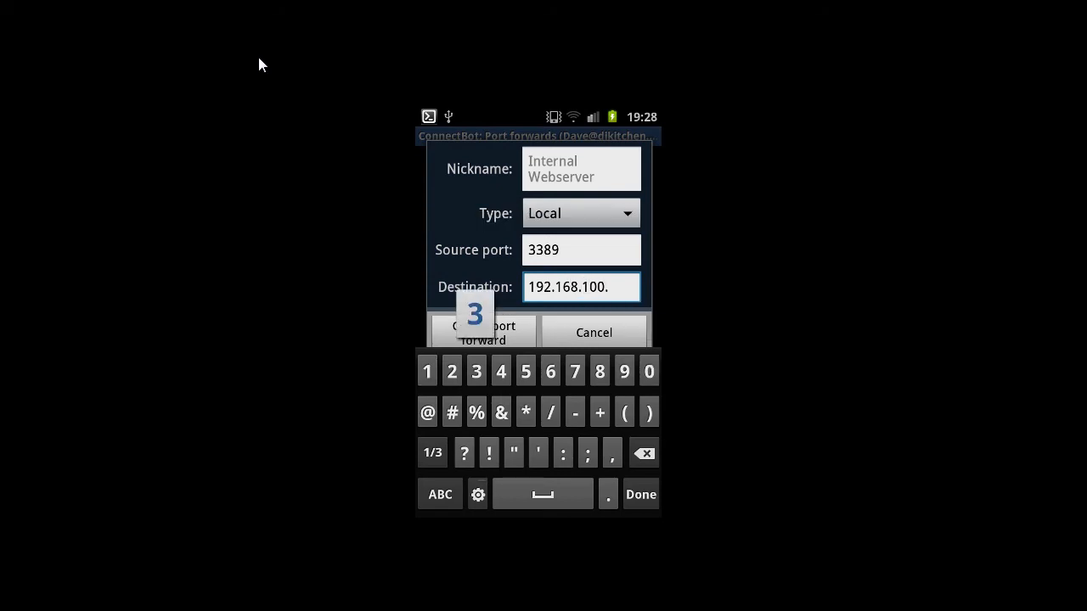
{"action": "type", "text": "3:5"}
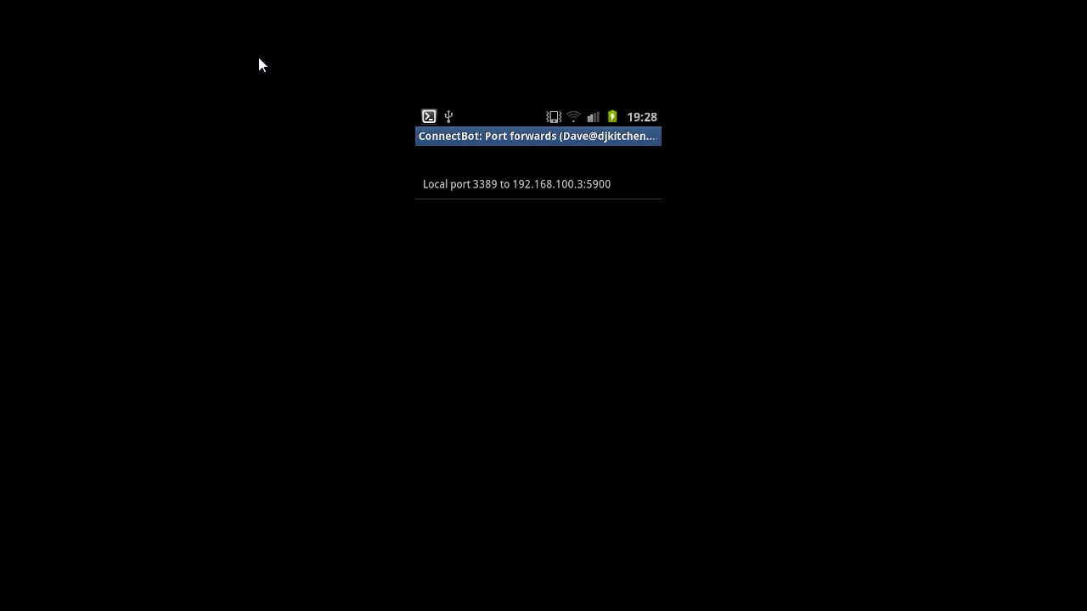
{"action": "left_click", "coordinate": [535, 136]}
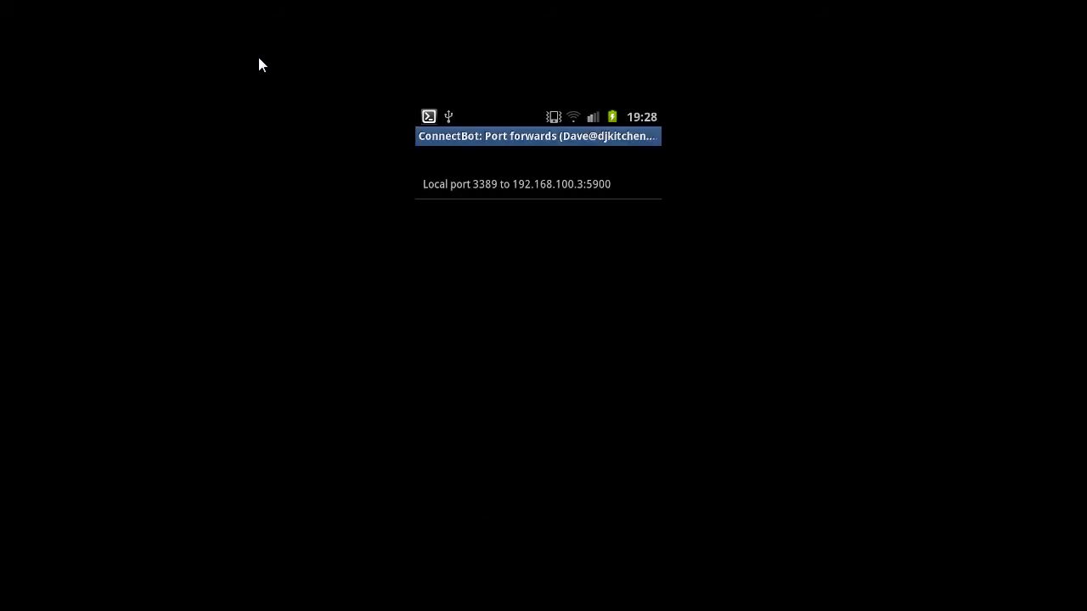
{"action": "left_click", "coordinate": [537, 136]}
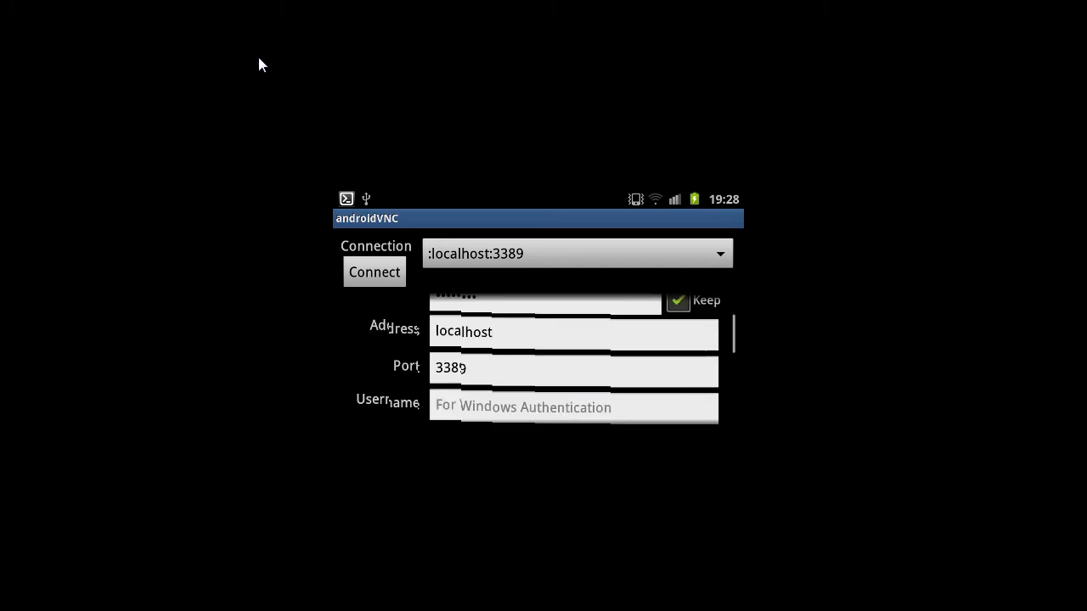
Connect androidVNC to localhost on port 3389 through the tunnel.
{"action": "left_click", "coordinate": [373, 272]}
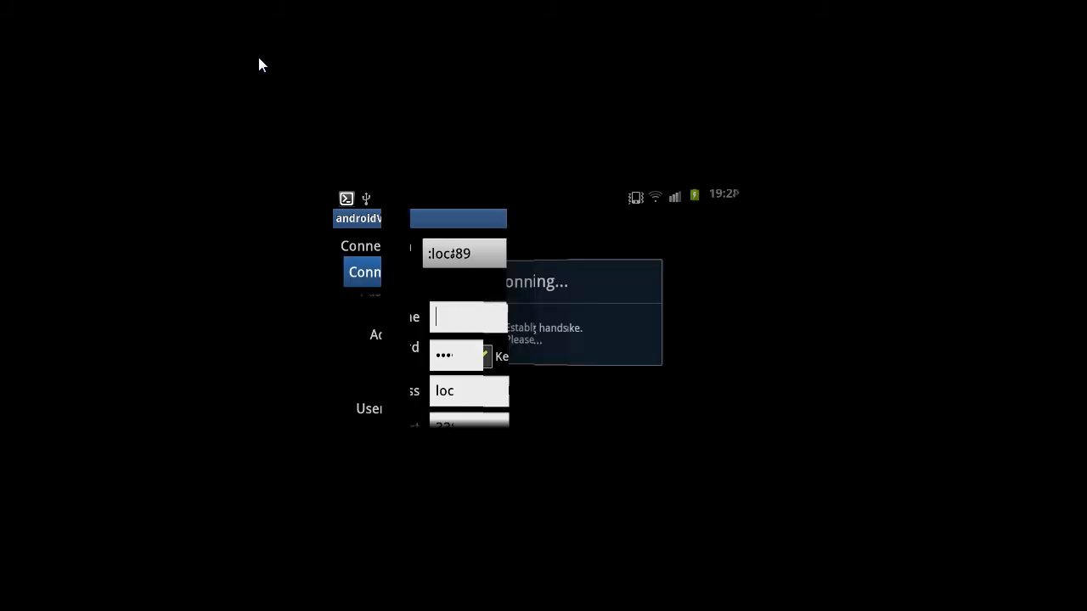